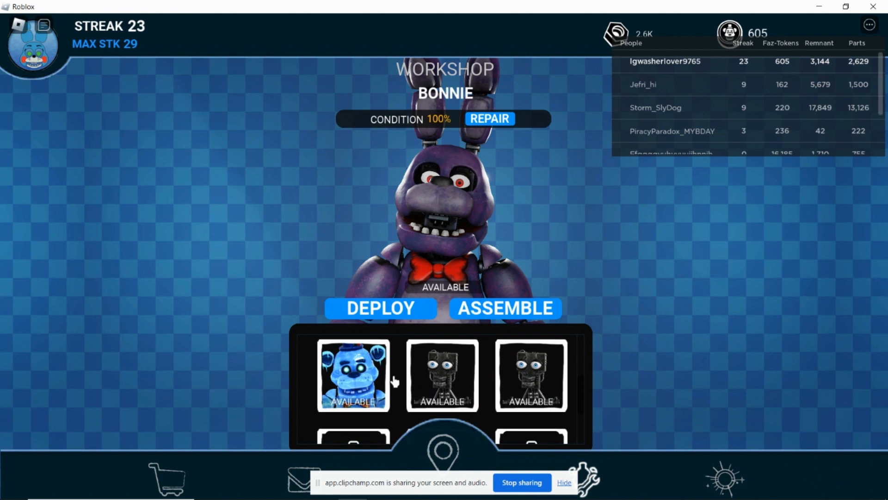
Bring up Foxy's card in the workshop grid, then head to the shop
left_click(351, 378)
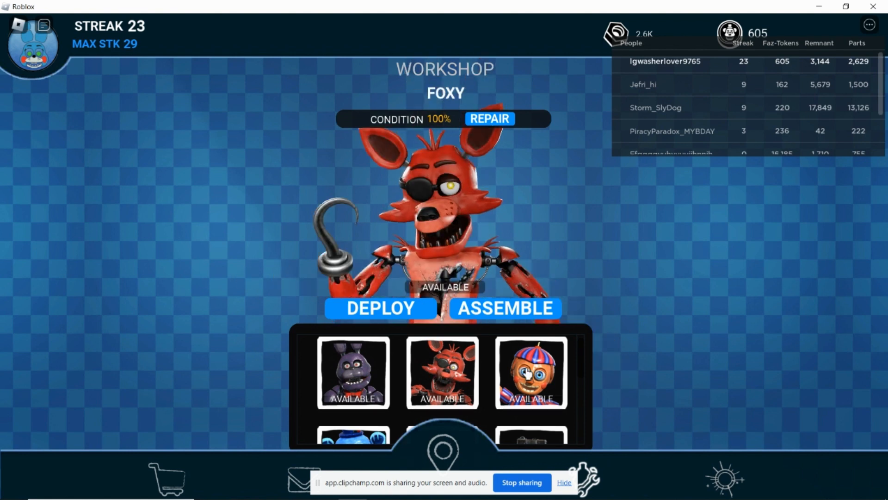
left_click(442, 451)
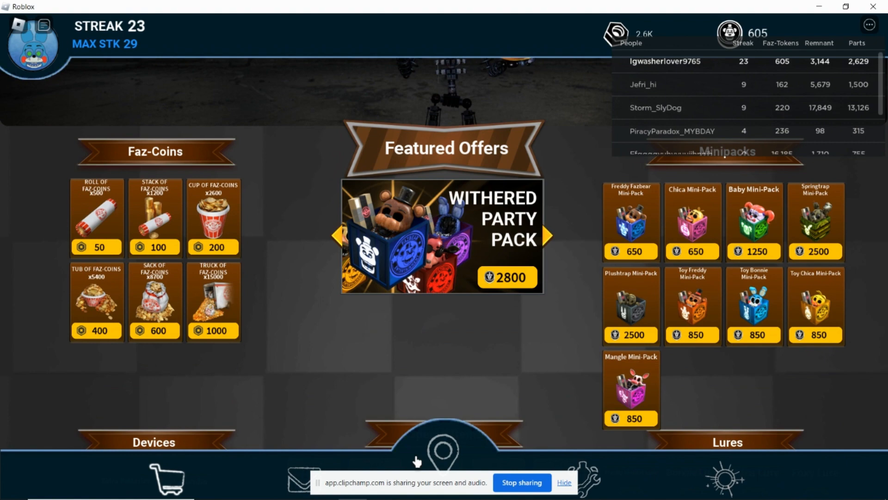
Scroll the shop down to the Devices, Special Items and Lures sections
scroll("down", 3)
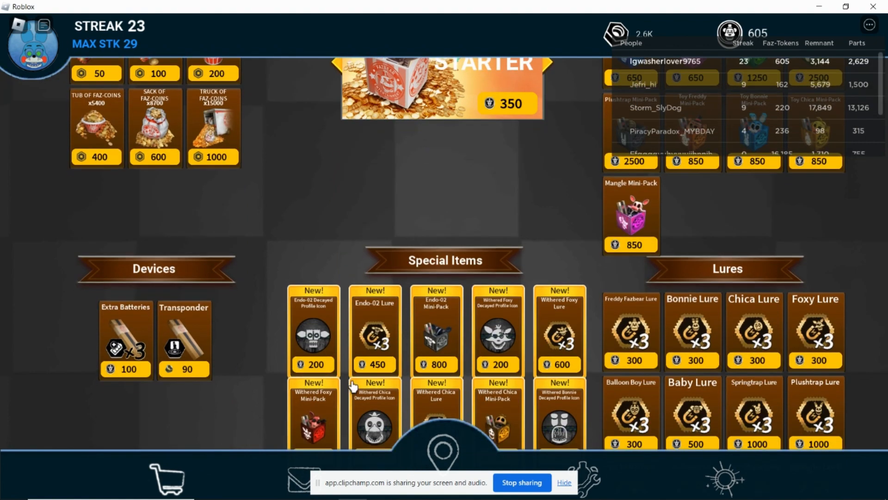
scroll("down", 3)
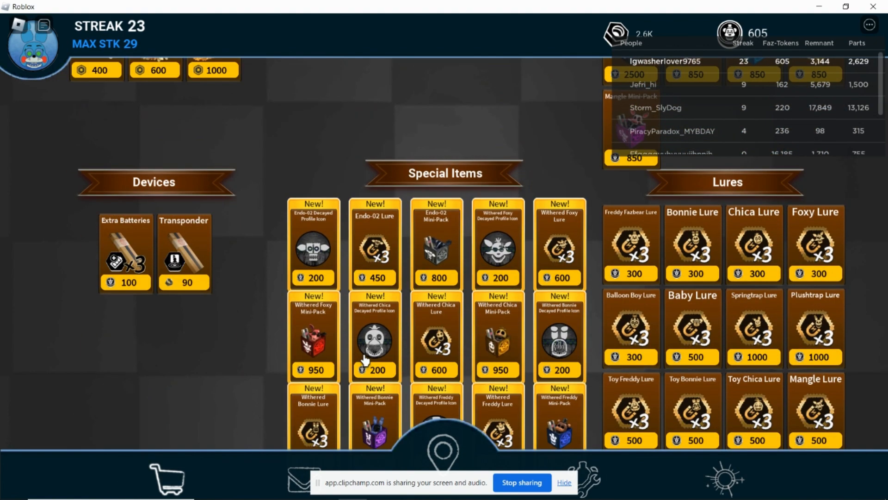
mouse_move(516, 352)
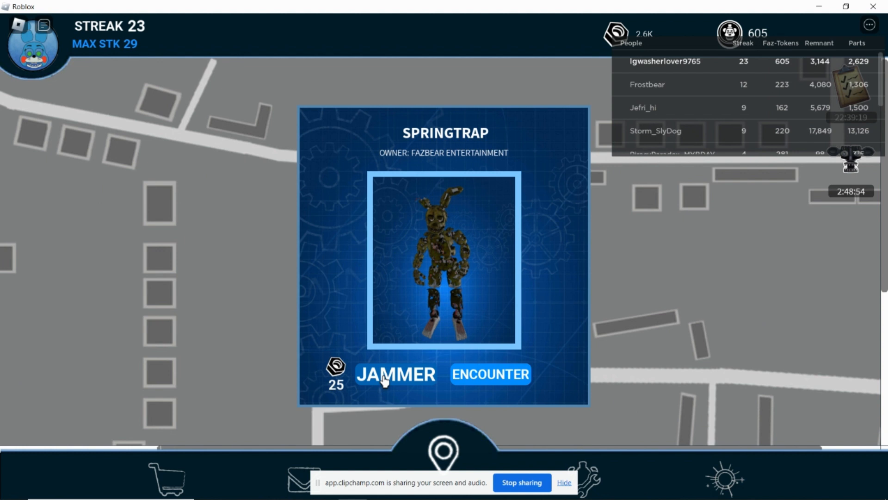
Close Springtrap's card and inspect an unknown map marker, revealing Toy Bonnie
left_click(388, 374)
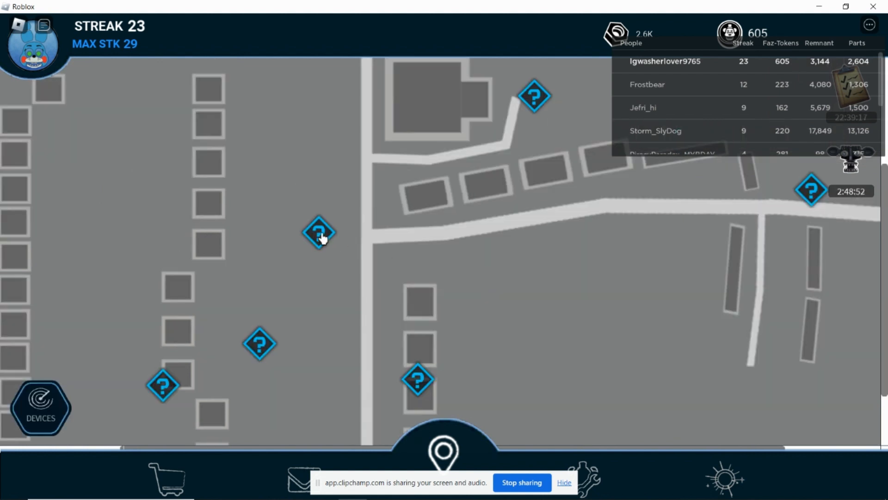
left_click(319, 234)
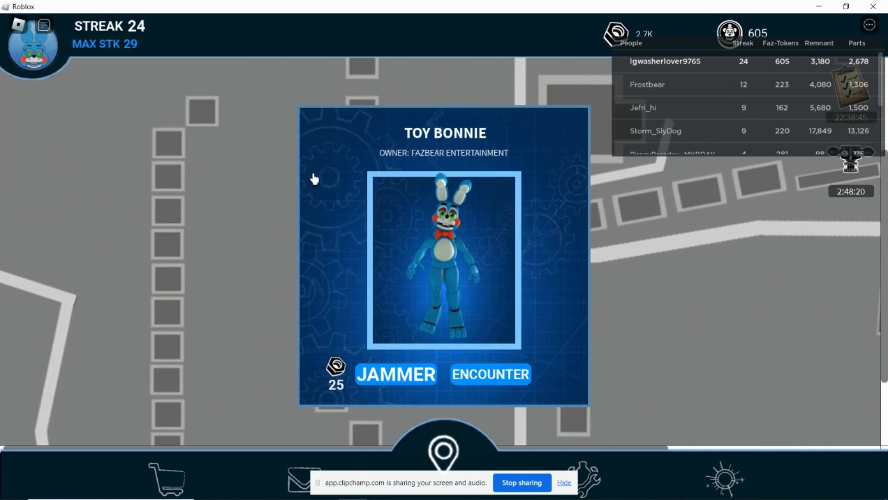
left_click(490, 373)
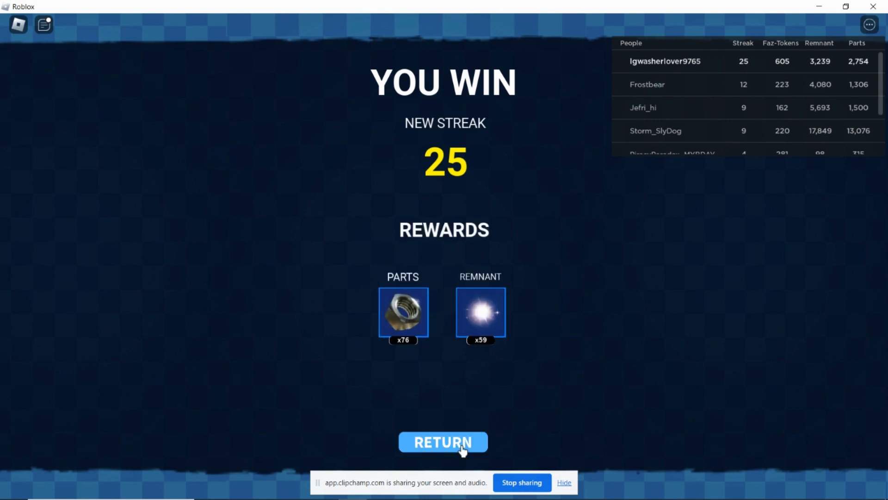
Return from the win screen to the map with the streak at 25
left_click(442, 441)
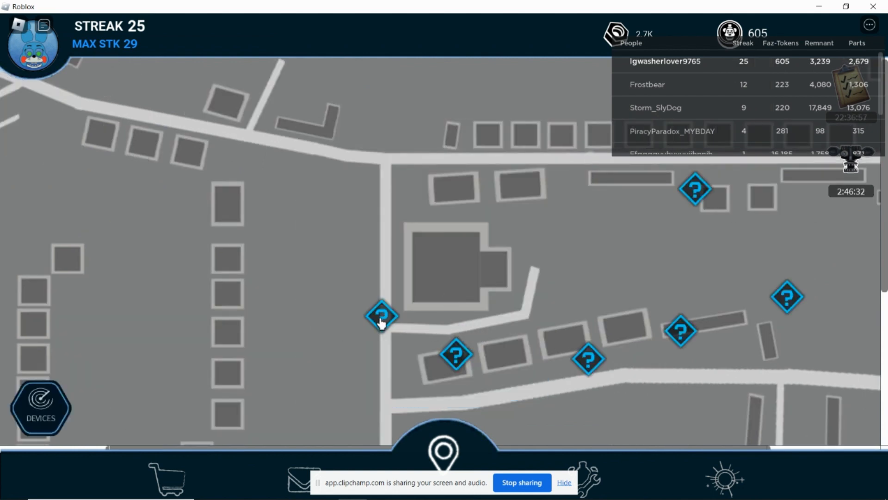
Check Mangle's and Foxy's encounter cards on the map and dismiss each
left_click(380, 317)
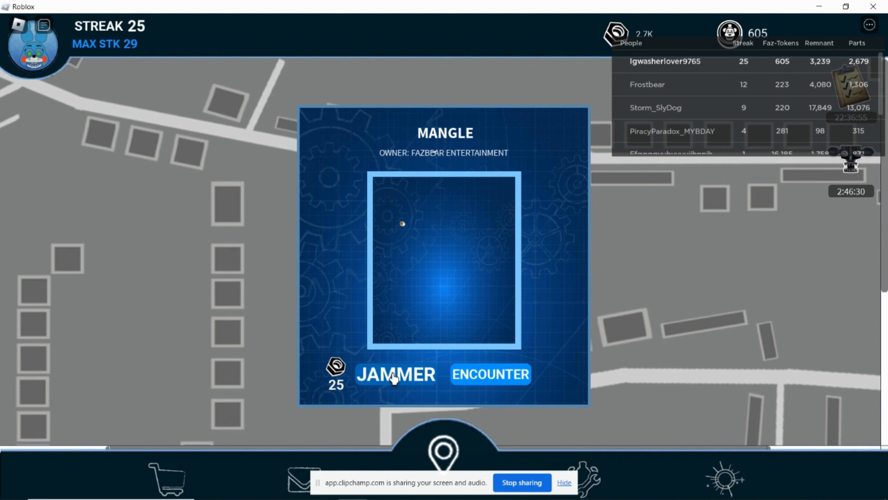
left_click(396, 375)
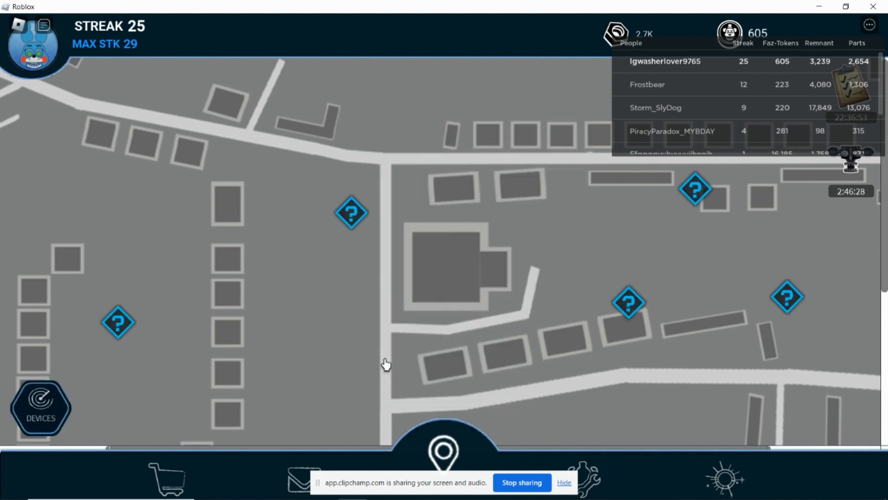
left_click(352, 213)
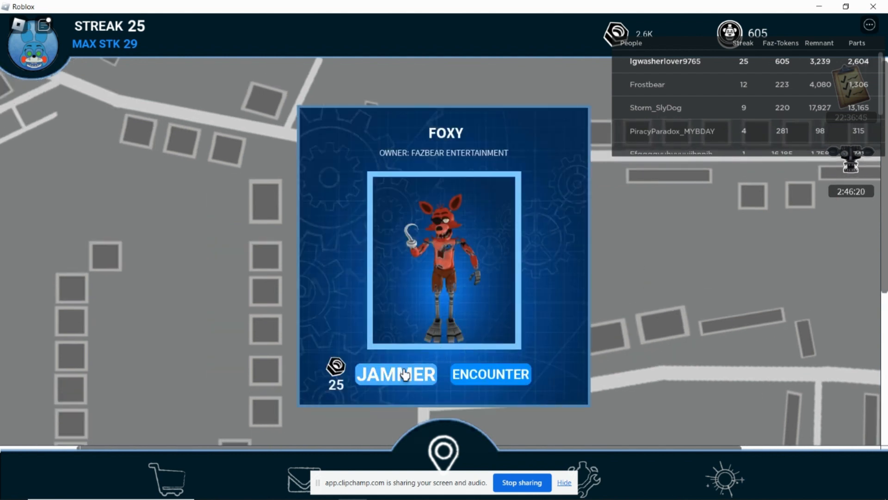
left_click(404, 374)
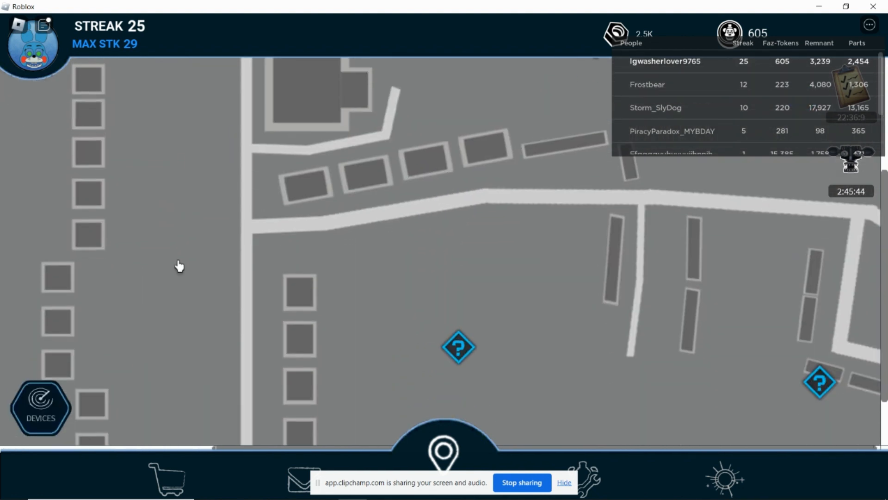
Inspect another marker, revealing Springtrap's encounter card
left_click(459, 346)
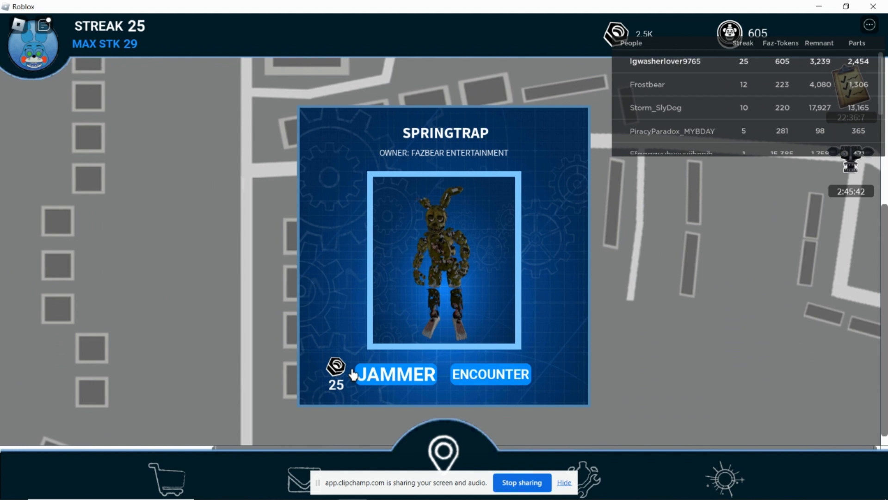